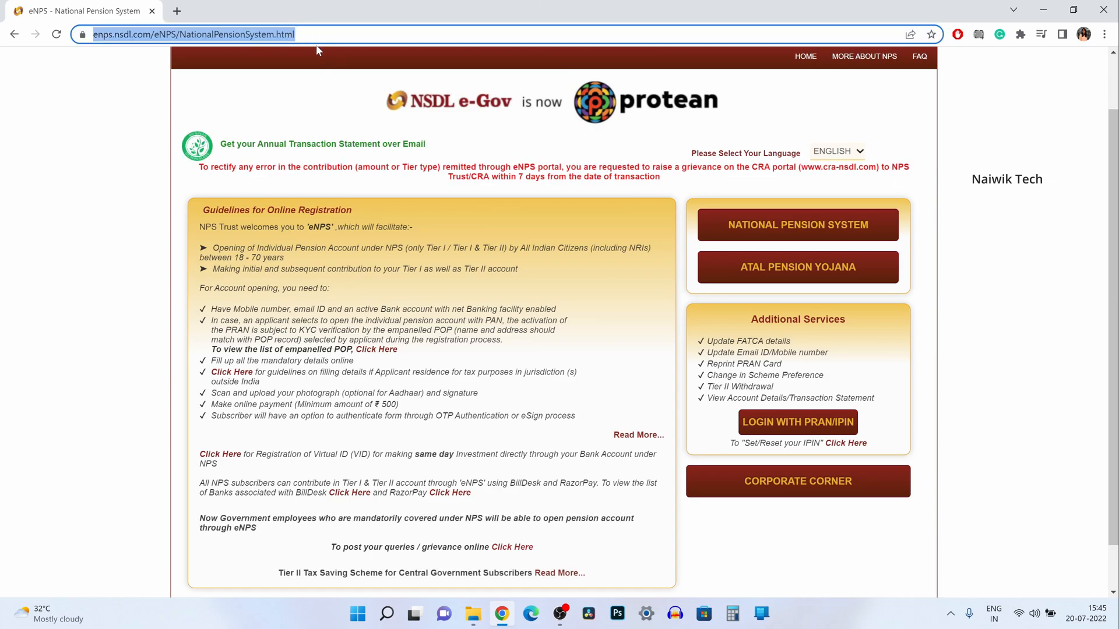
mouse_move(784, 143)
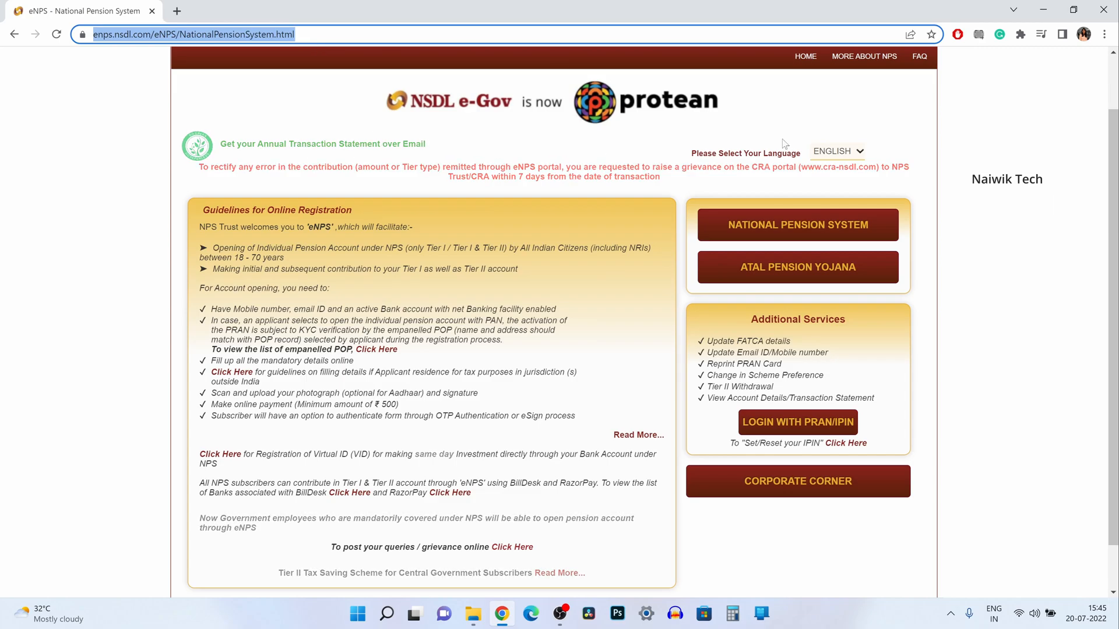
mouse_move(797, 225)
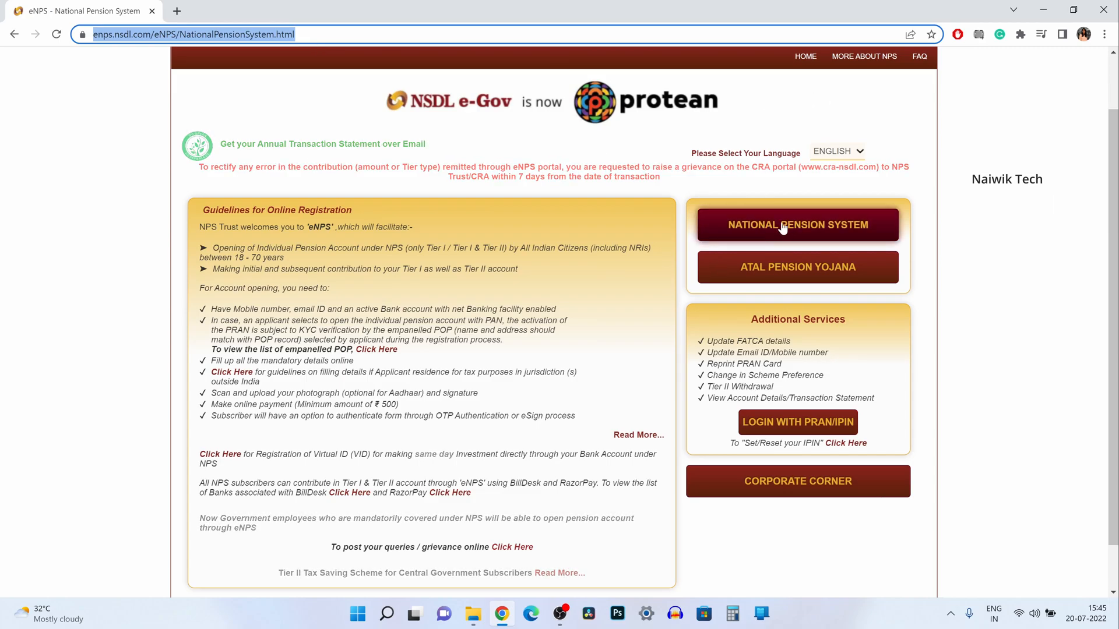
Choose Annual Transaction Statement on Email under the National Pension System services
click(797, 224)
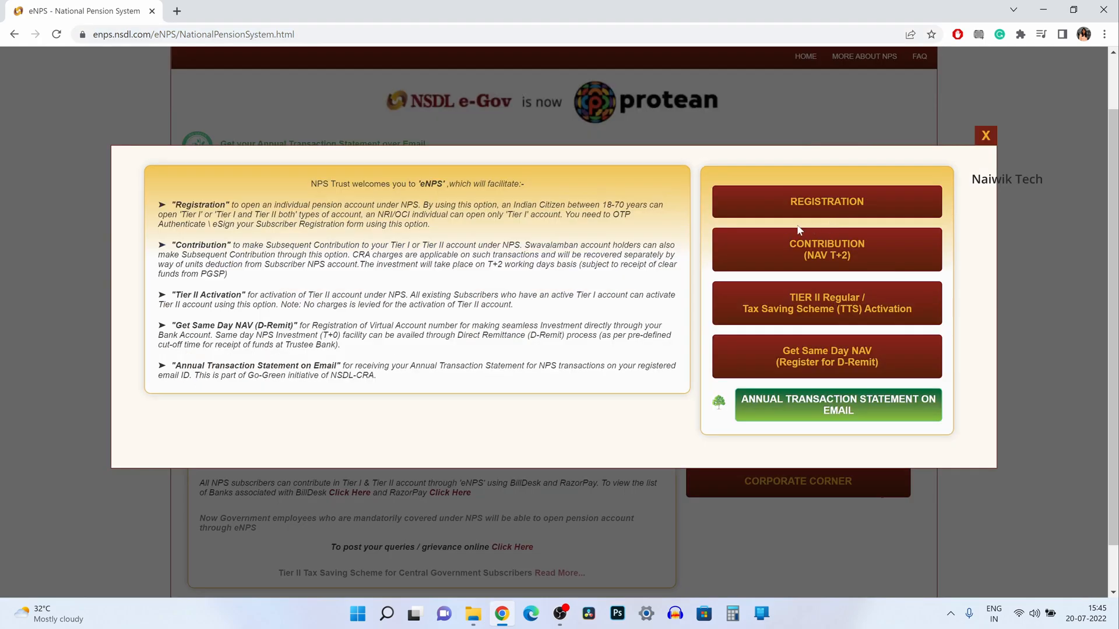
mouse_move(812, 413)
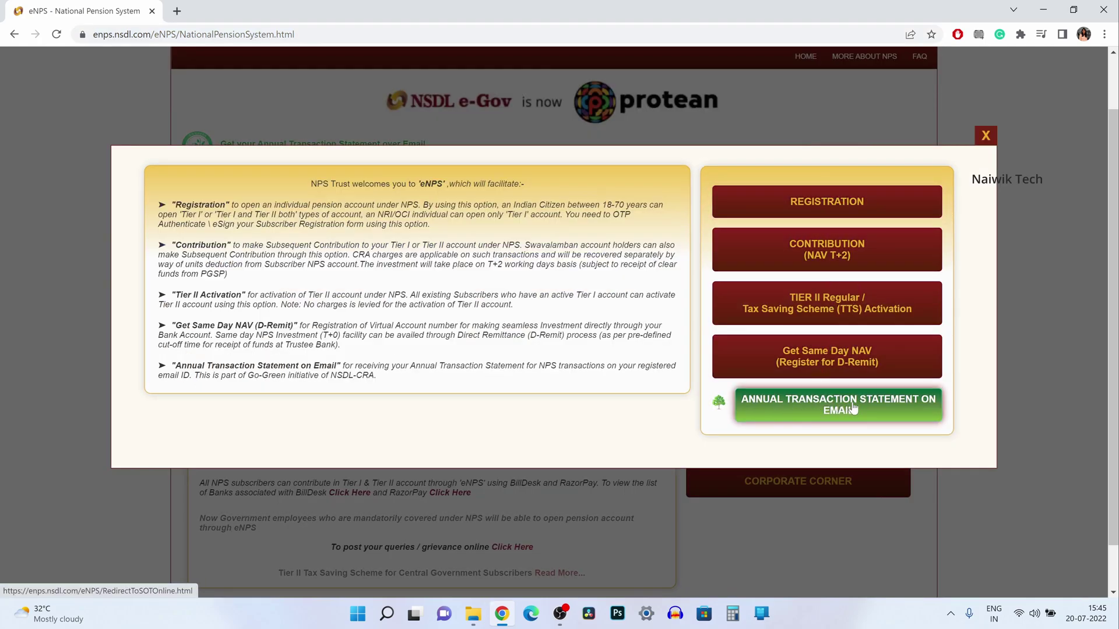
click(838, 404)
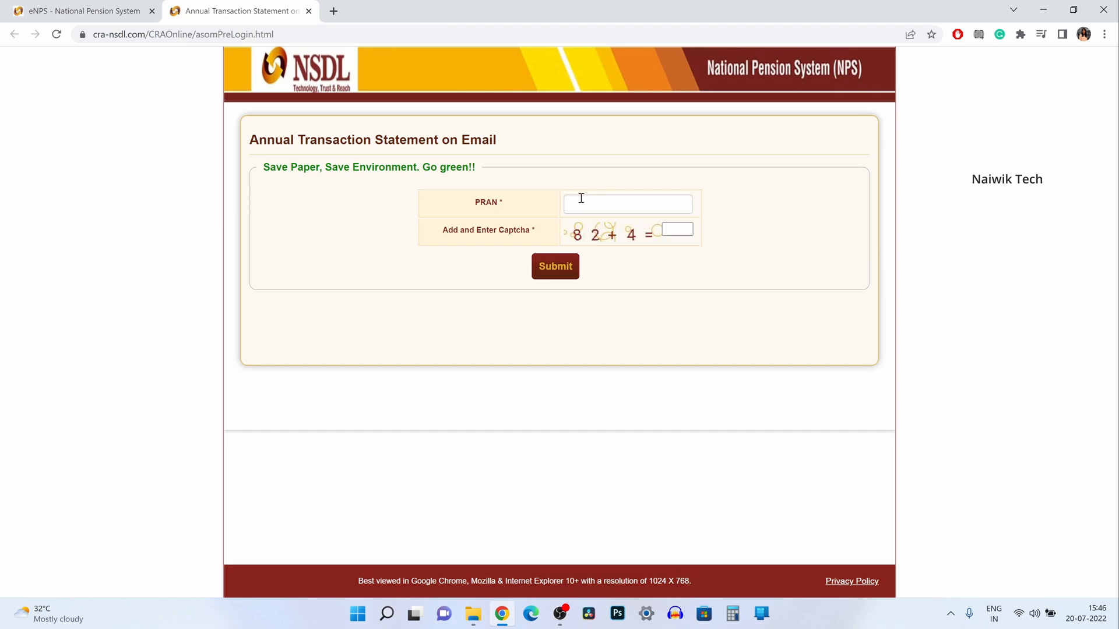
Select the captcha field on the Annual Transaction Statement on Email form
click(677, 230)
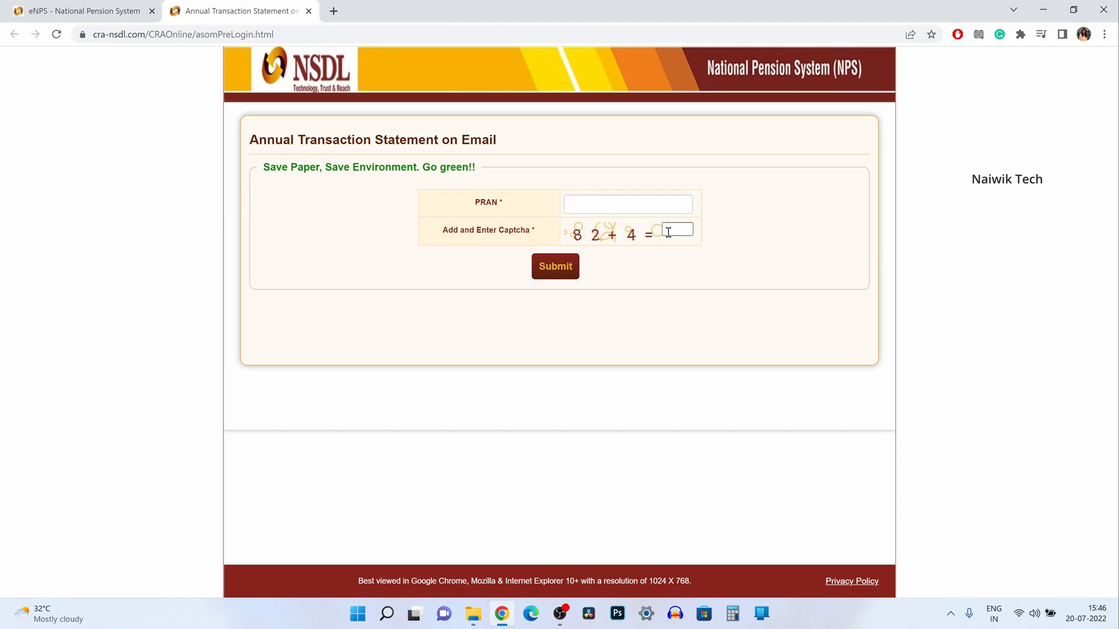
Submit PRAN and captcha to get an OTP, then submit the OTP for verification
click(555, 266)
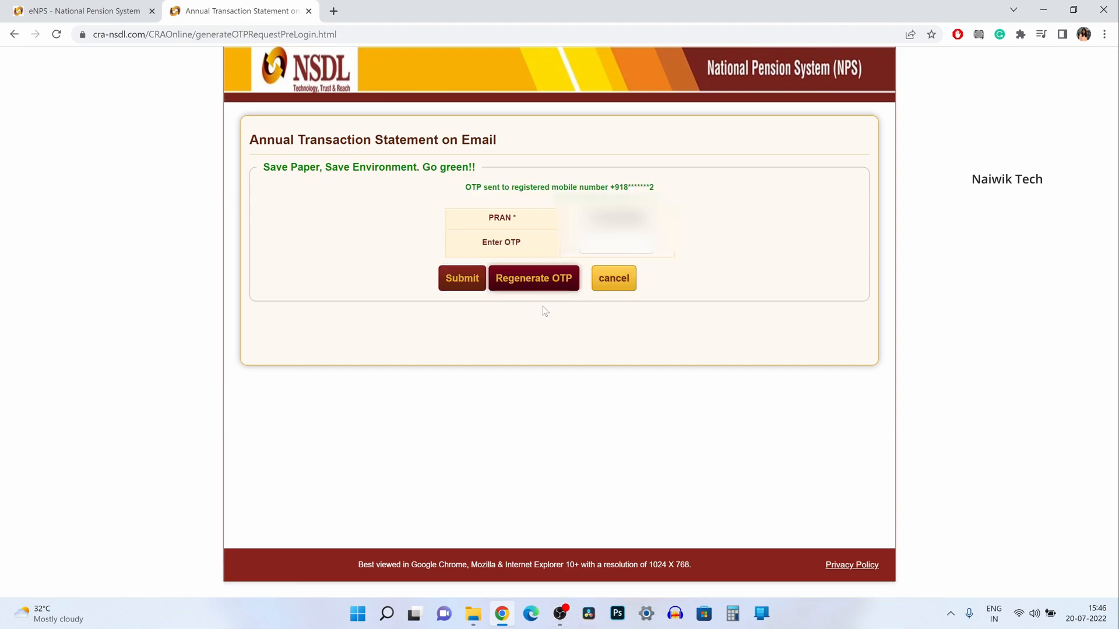
mouse_move(681, 486)
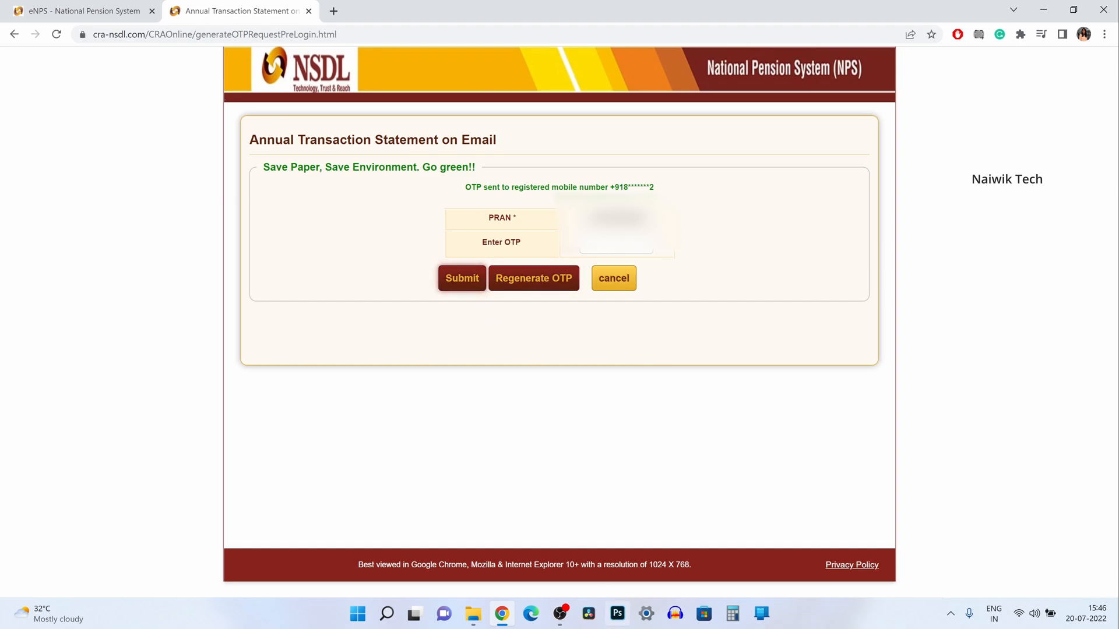
click(461, 278)
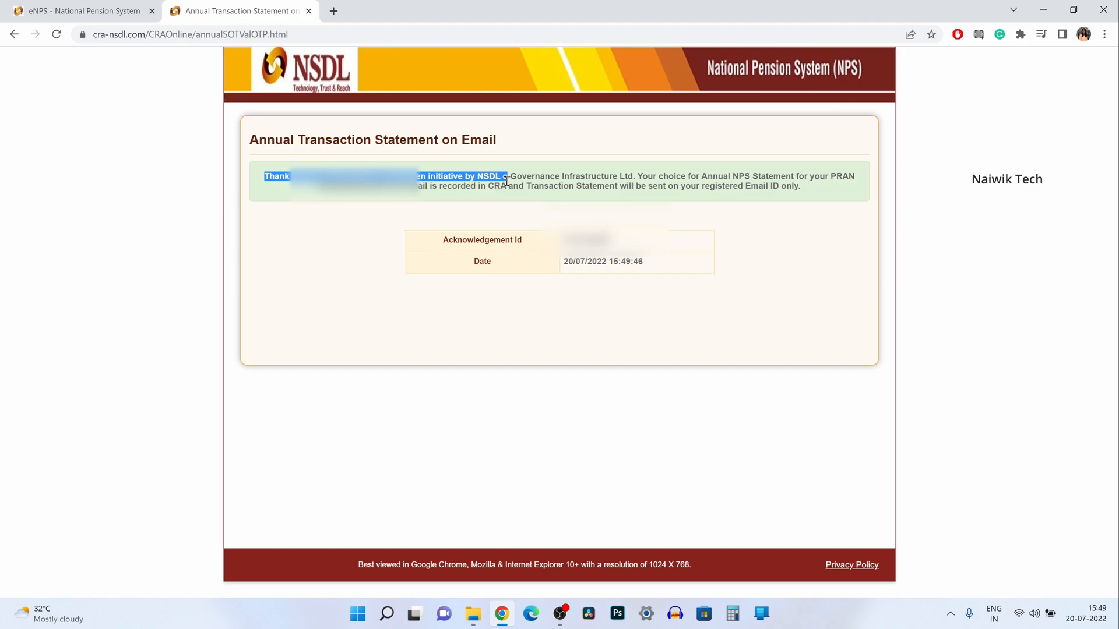
mouse_move(724, 176)
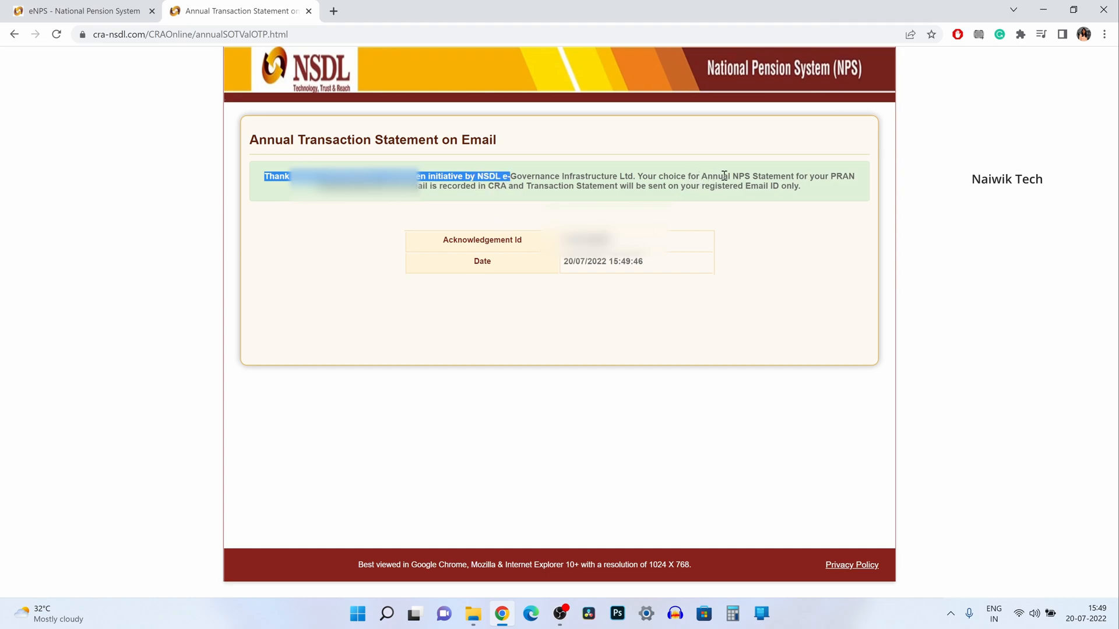
mouse_move(544, 205)
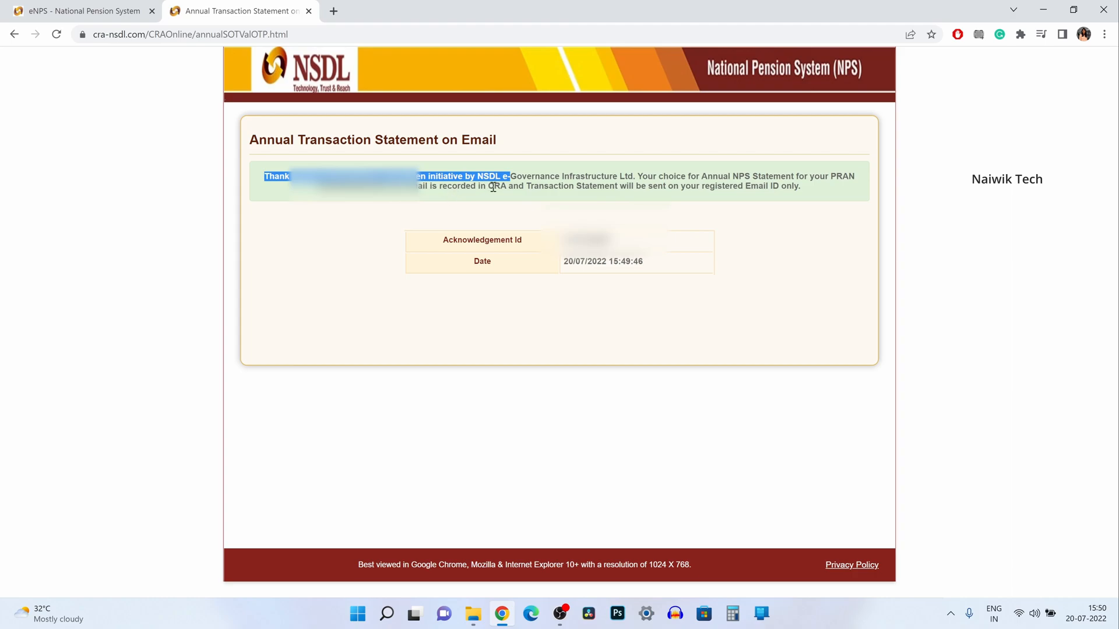
mouse_move(677, 328)
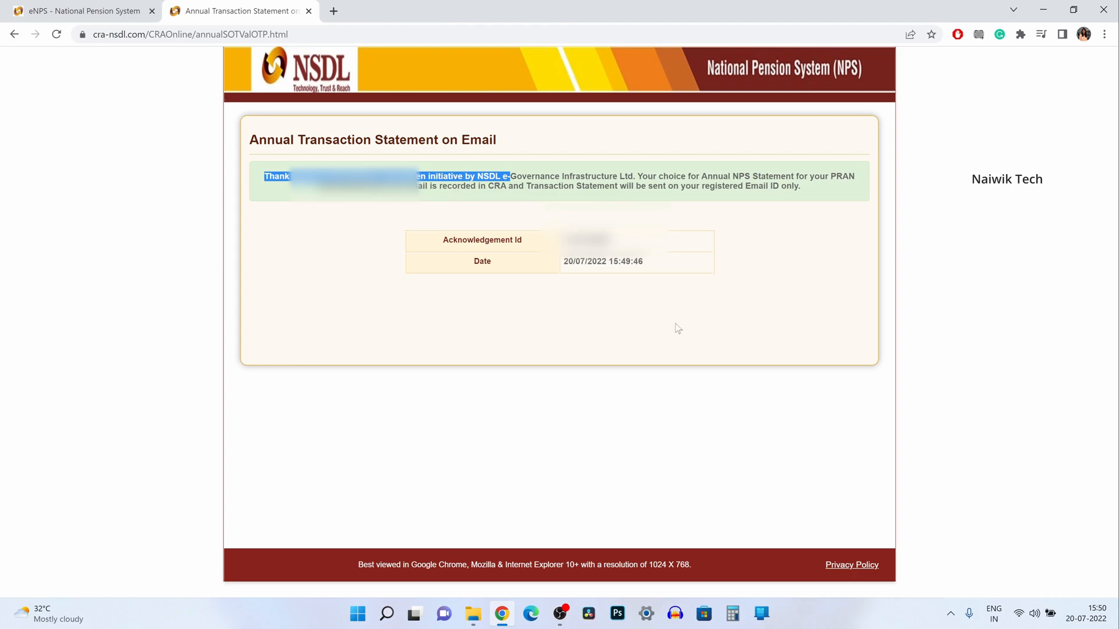